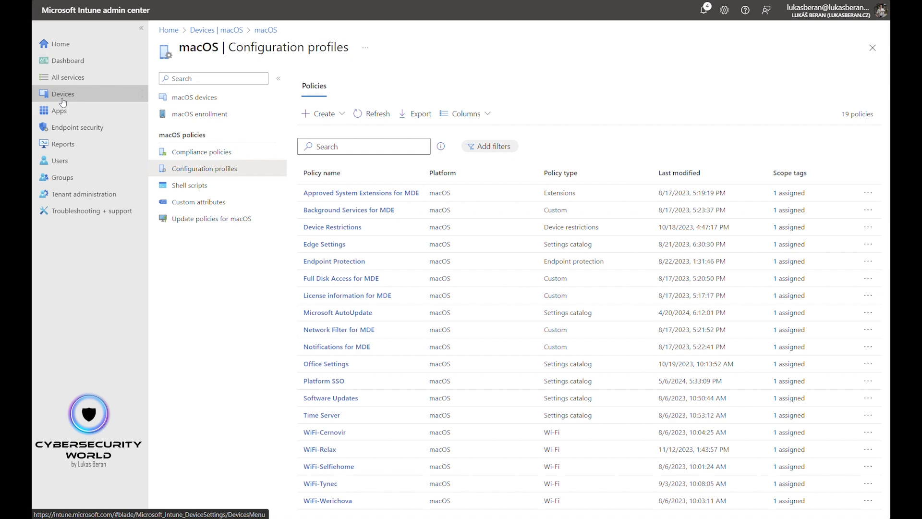
Navigate to the macOS configuration profiles list under Devices.
click(63, 94)
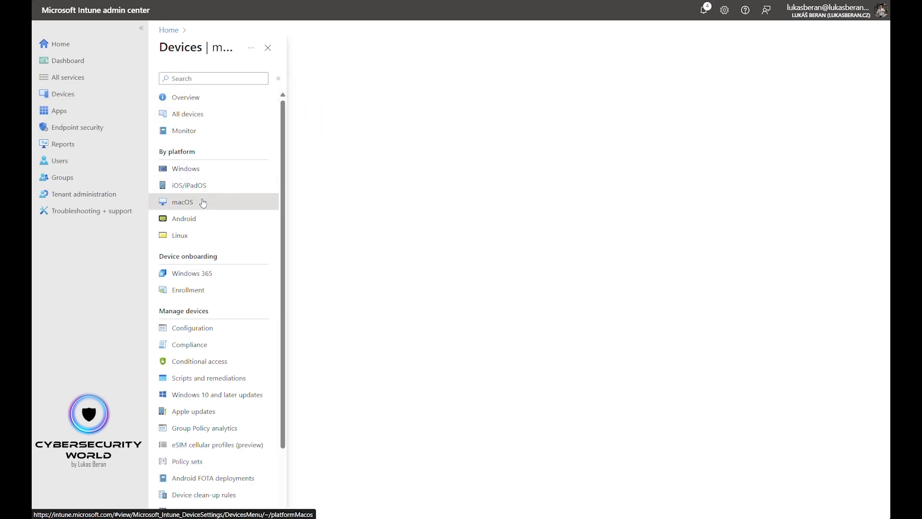
click(183, 201)
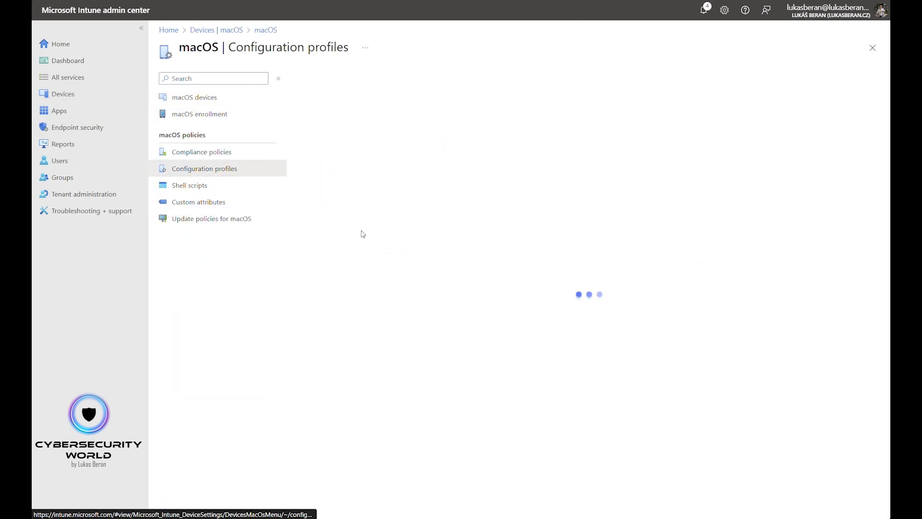
click(203, 168)
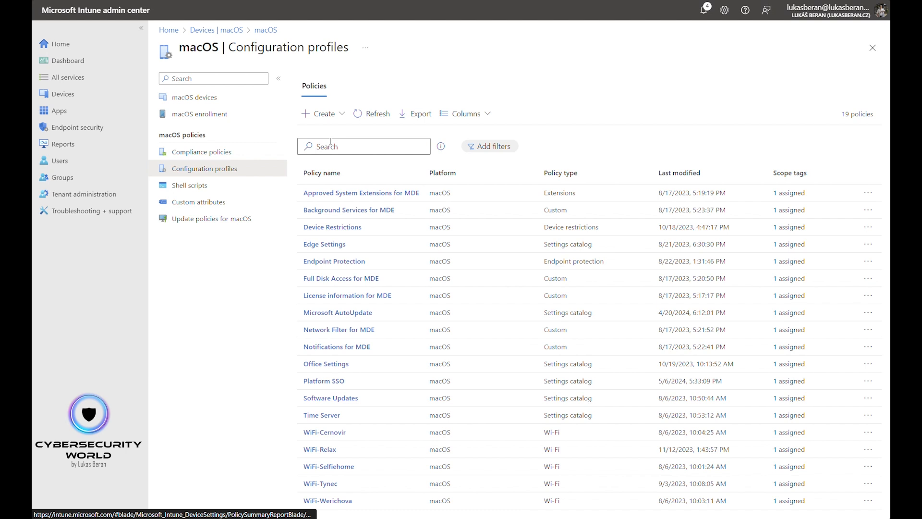
Start a new policy using the Templates profile type with the Device features template.
click(322, 113)
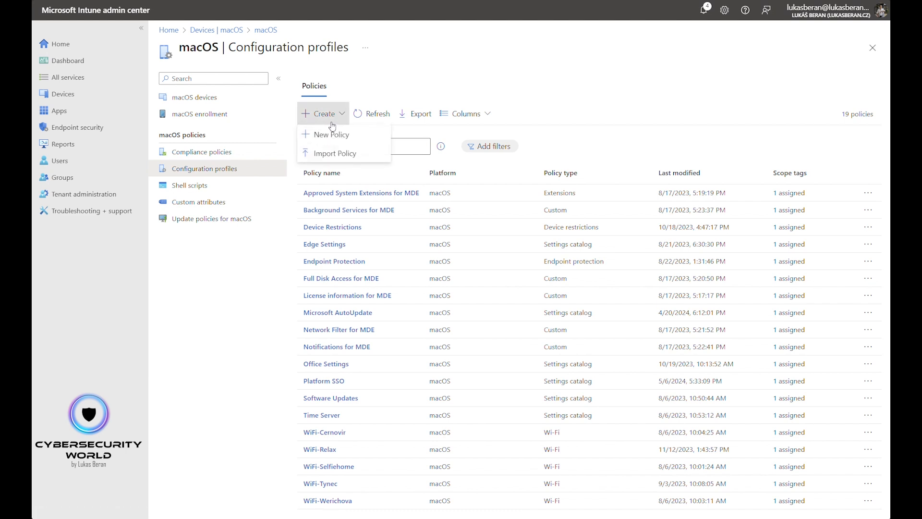
click(330, 135)
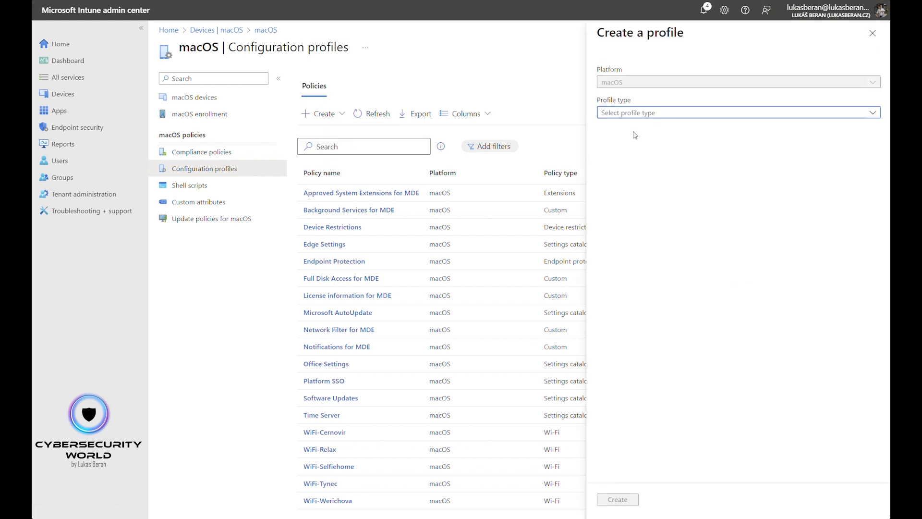
click(738, 112)
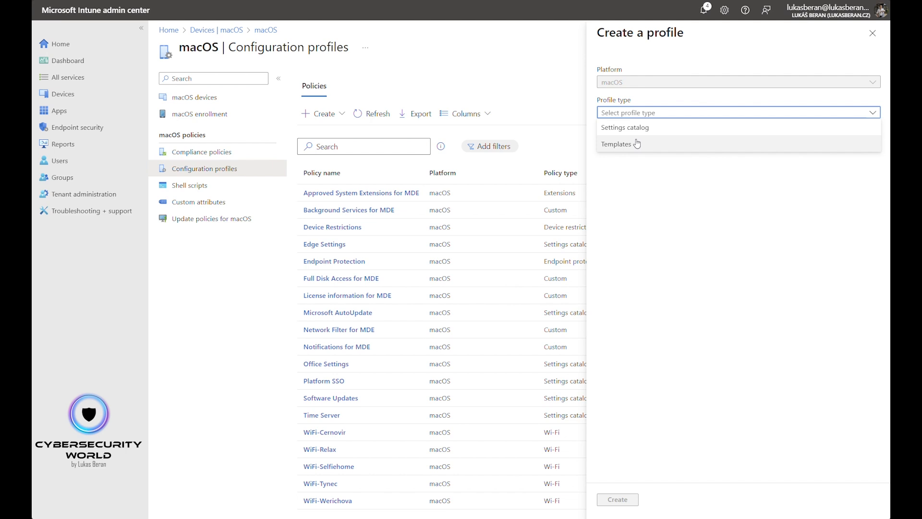
click(616, 144)
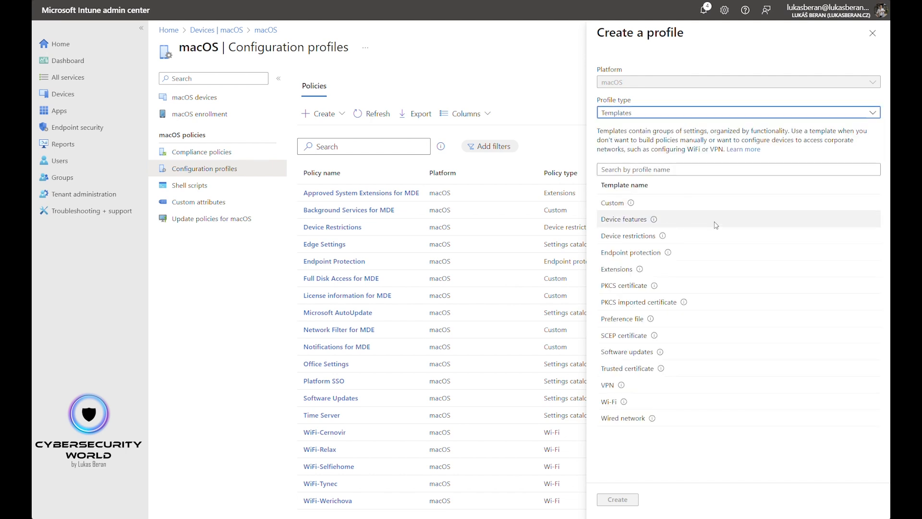
click(624, 219)
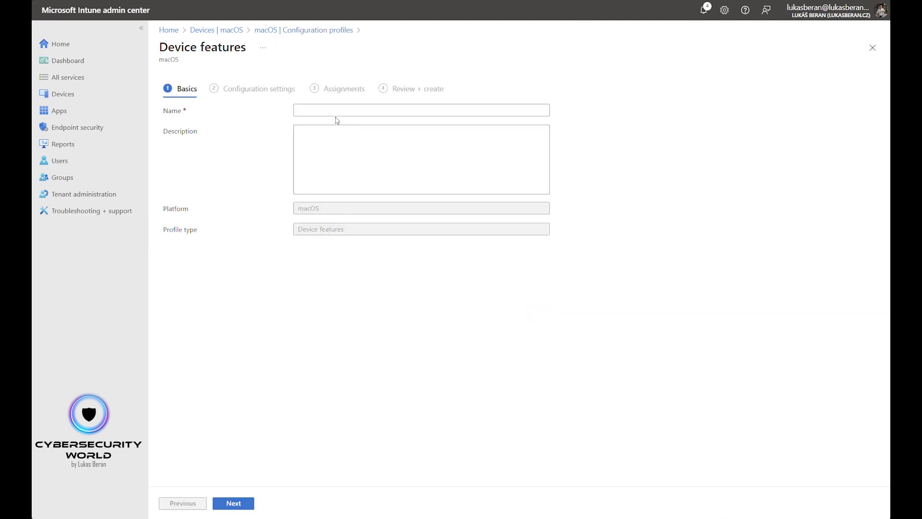
Name the profile 'Microsoft Enterprise SSO plugin for macOS' and continue to Configuration settings.
click(422, 110)
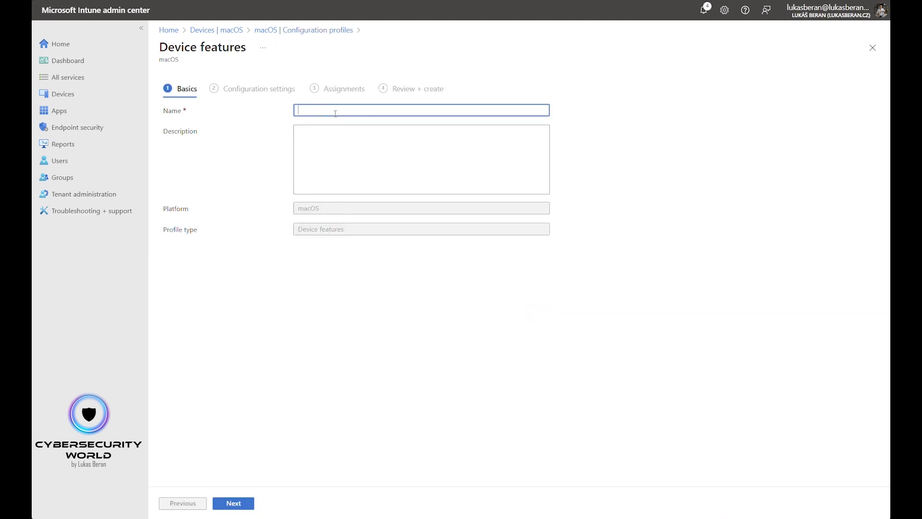
text(Microsoft Enterprise SSO pl)
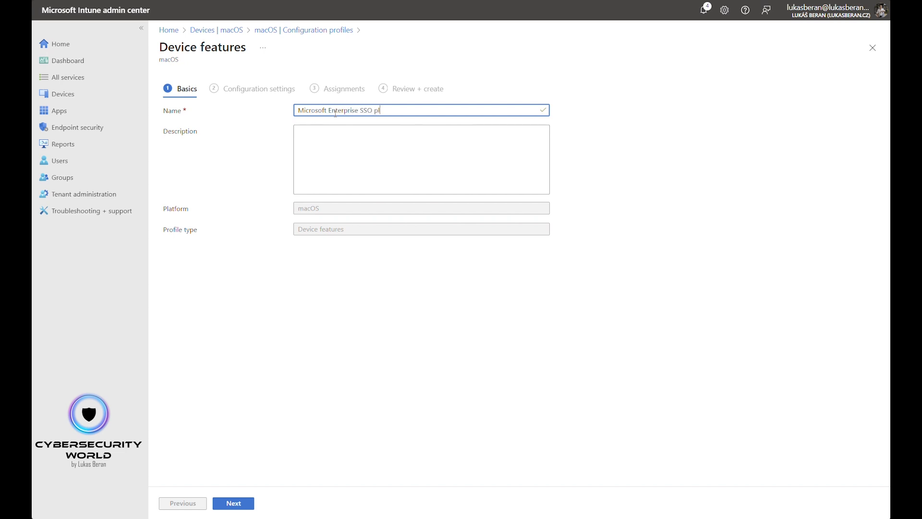
text(ugin for macOS)
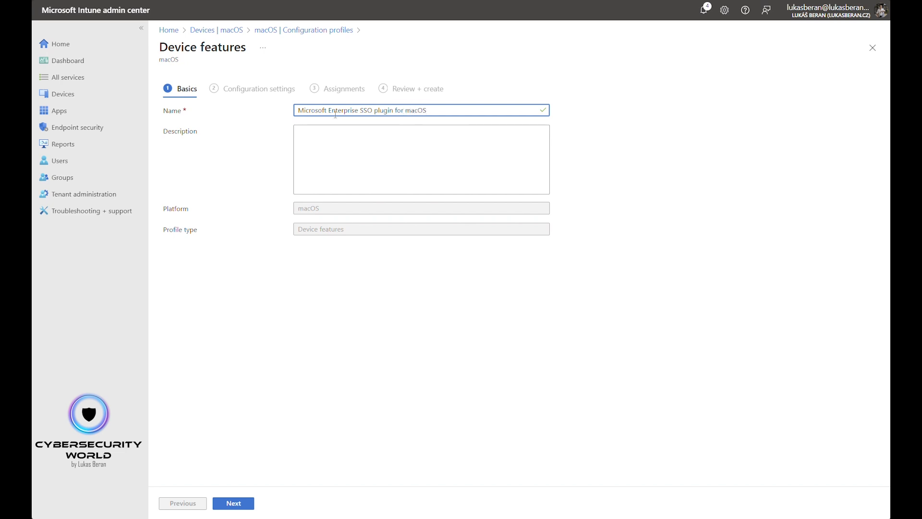
click(234, 503)
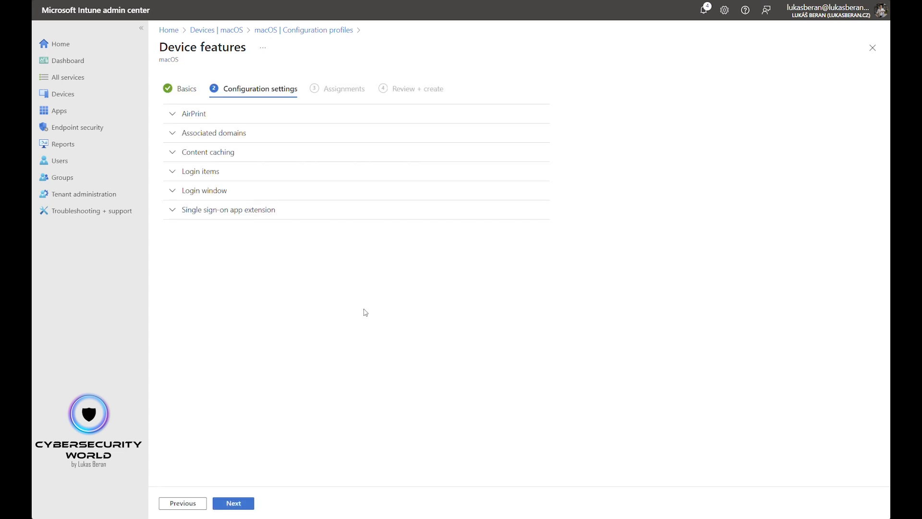
mouse_move(330, 288)
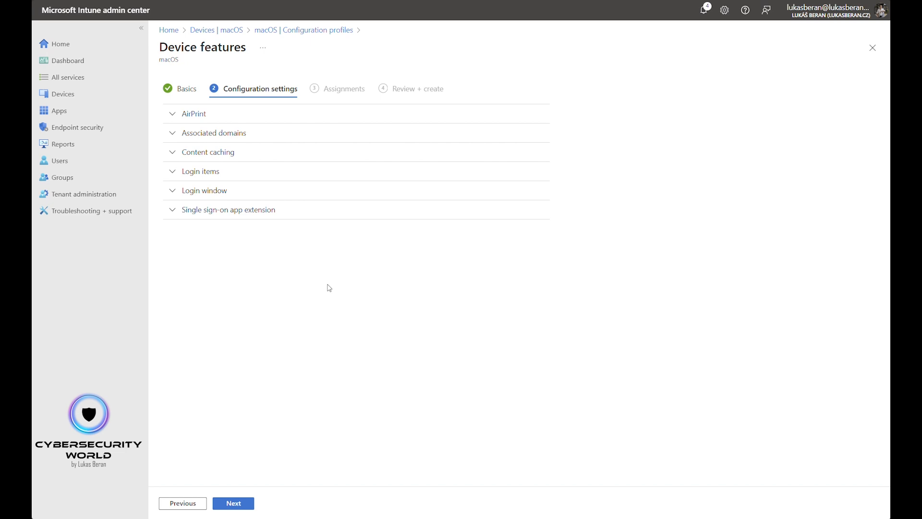
mouse_move(216, 214)
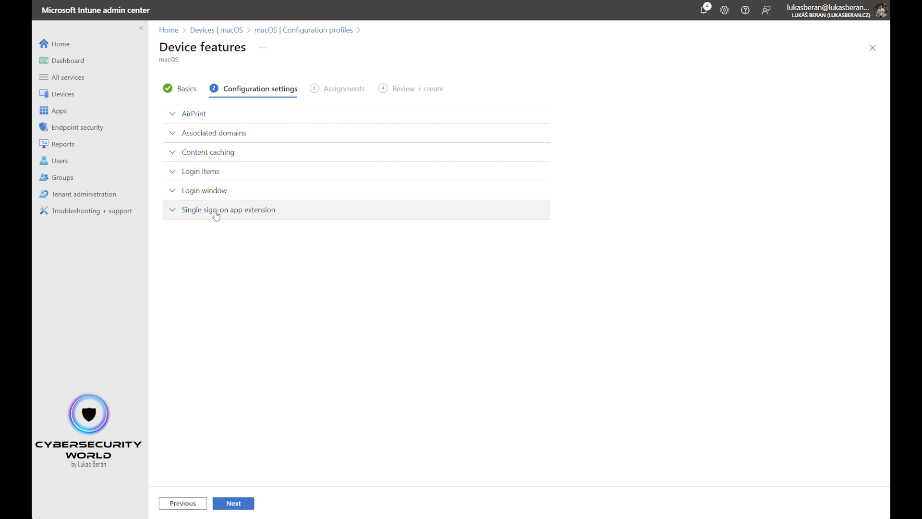
Expand Single sign-on app extension and reveal the SSO app extension type choices.
click(228, 210)
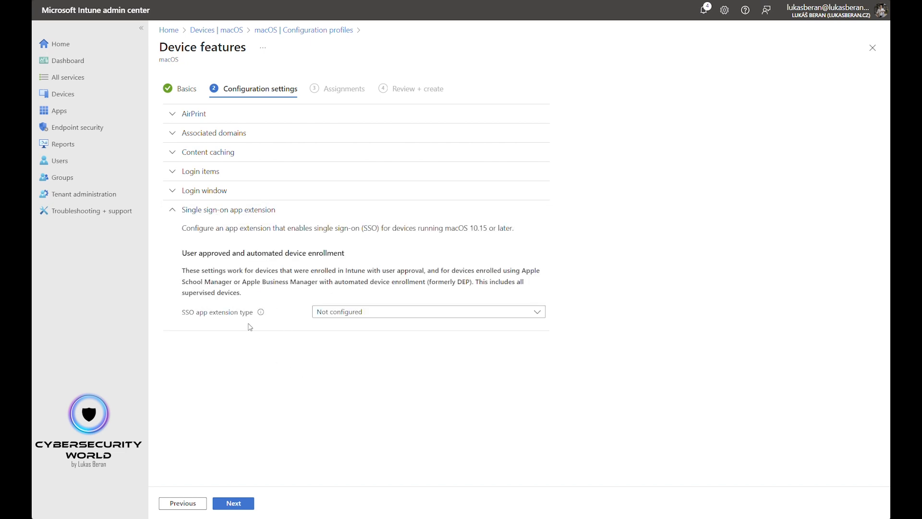
mouse_move(217, 221)
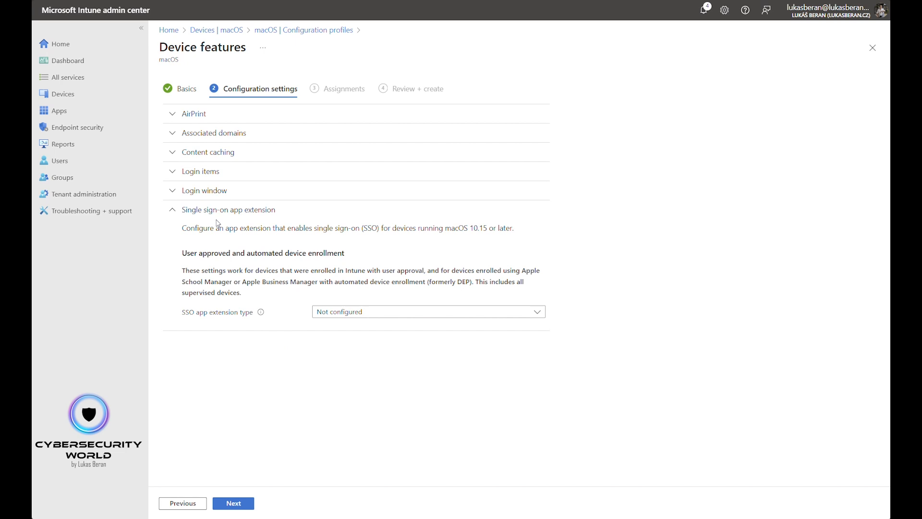
mouse_move(344, 364)
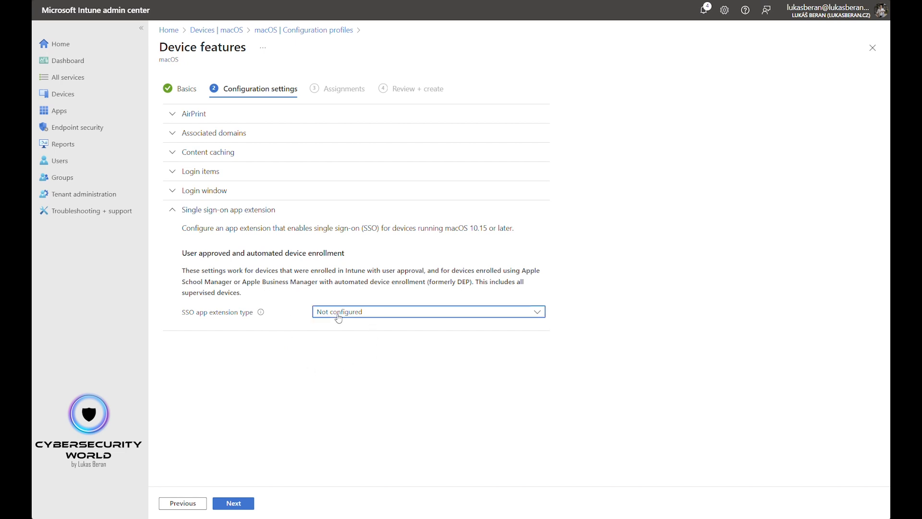
click(428, 311)
text(AppPrefixAllowList)
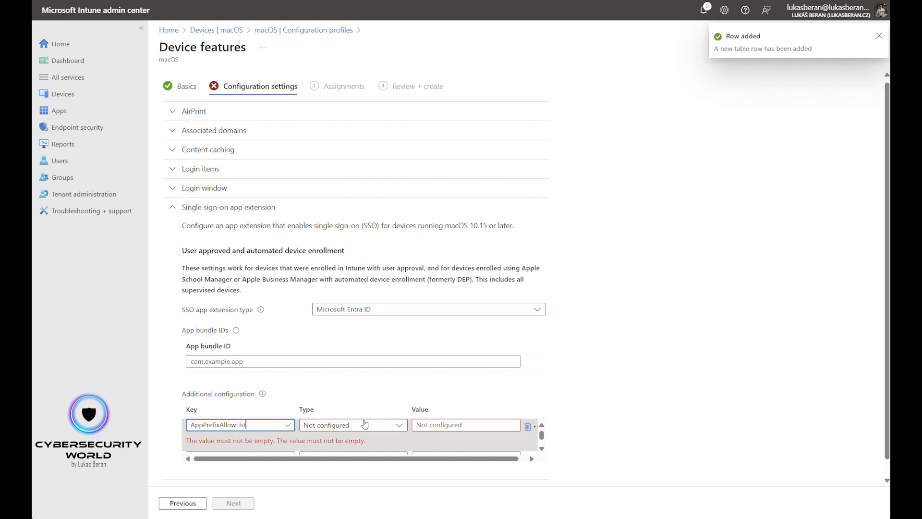
Set AppPrefixAllowList to String with value com.microsoft.,com.apple.
scroll(down, 3)
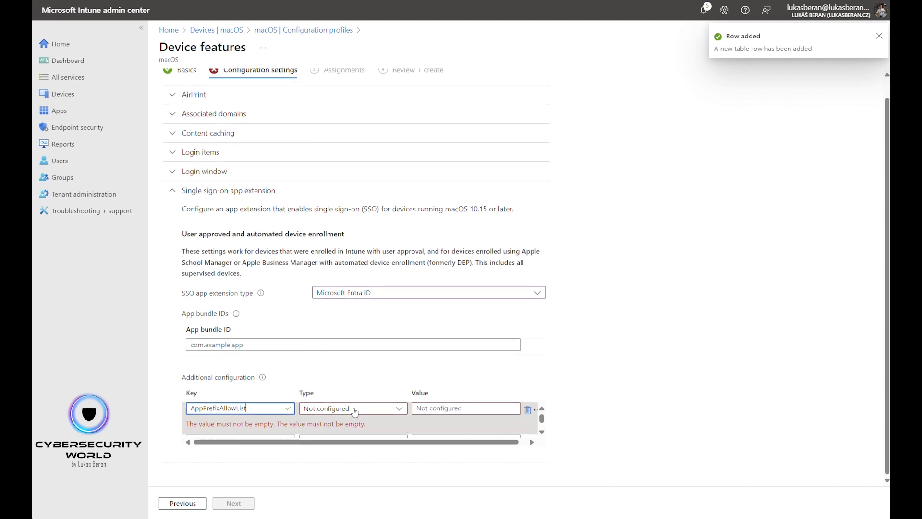
click(353, 408)
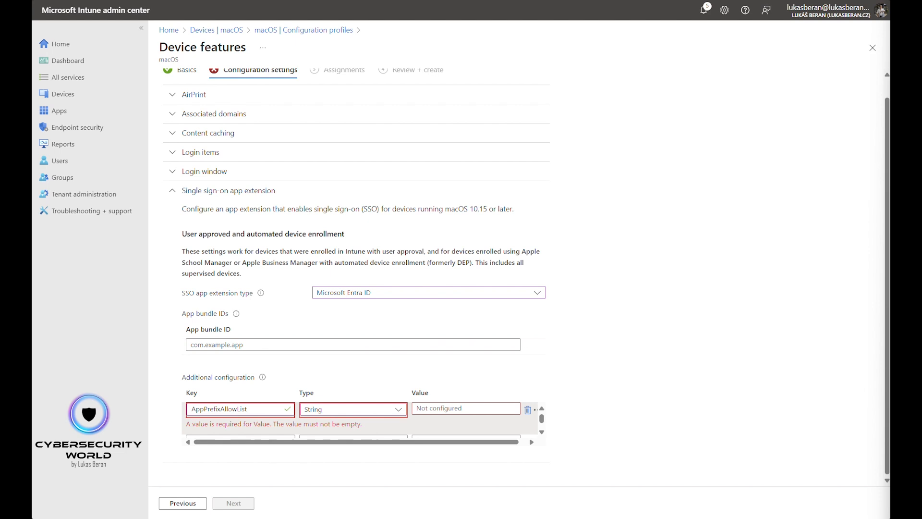
text(com.microsoft.,com.apple.)
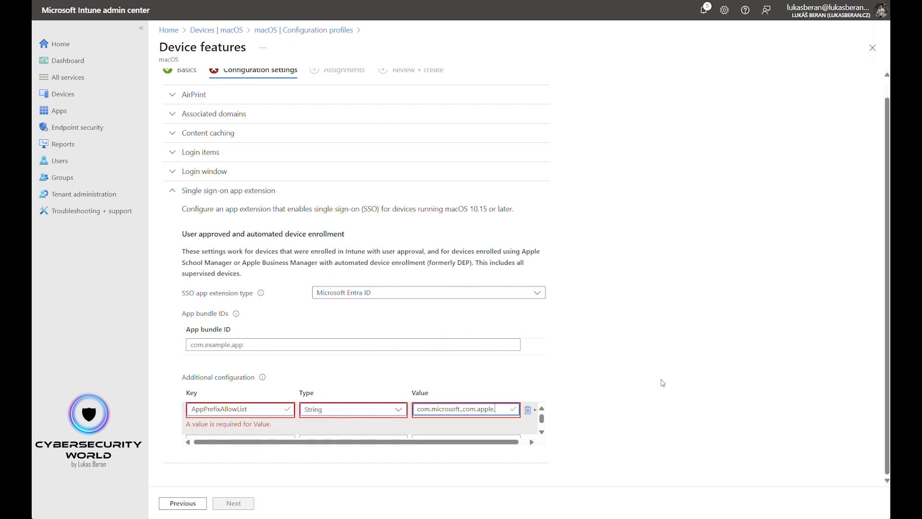
mouse_move(701, 363)
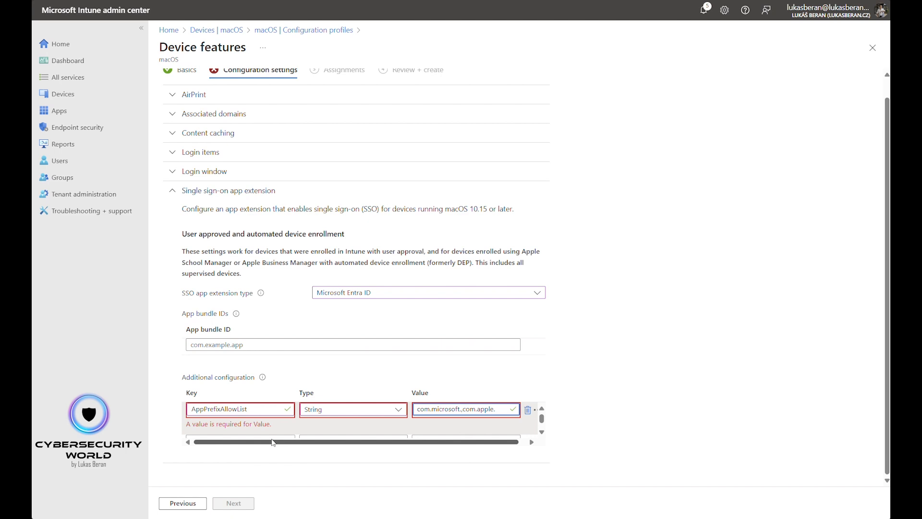
mouse_move(201, 458)
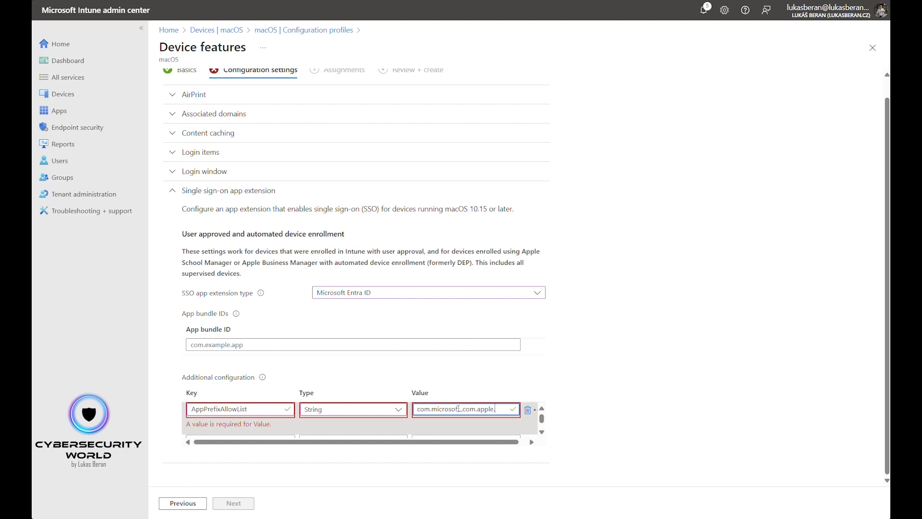
mouse_move(438, 422)
text(rowser_sso_interaction_enabled)
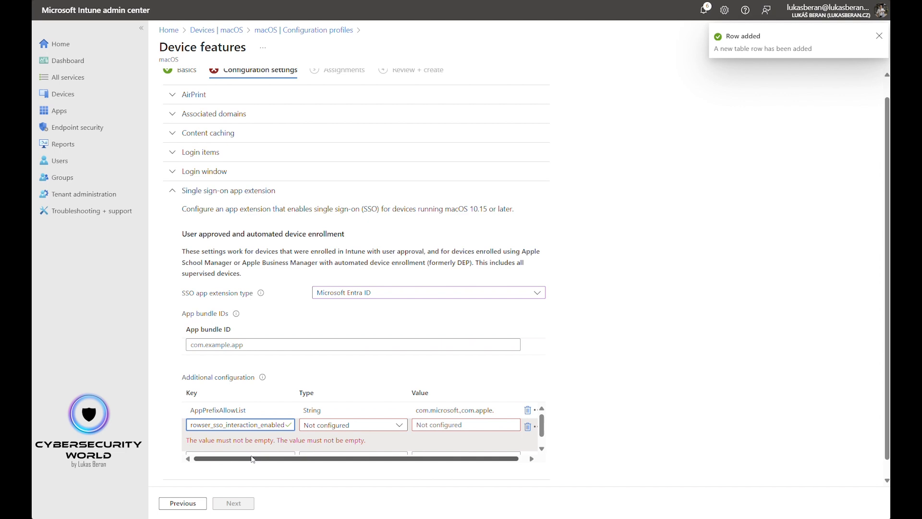
mouse_move(242, 458)
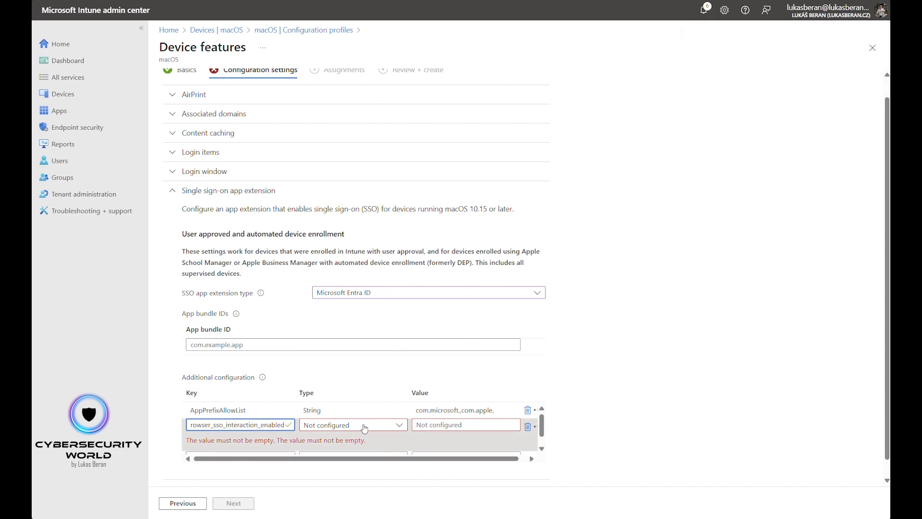
Make browser_sso_interaction_enabled an Integer with value 1.
click(353, 425)
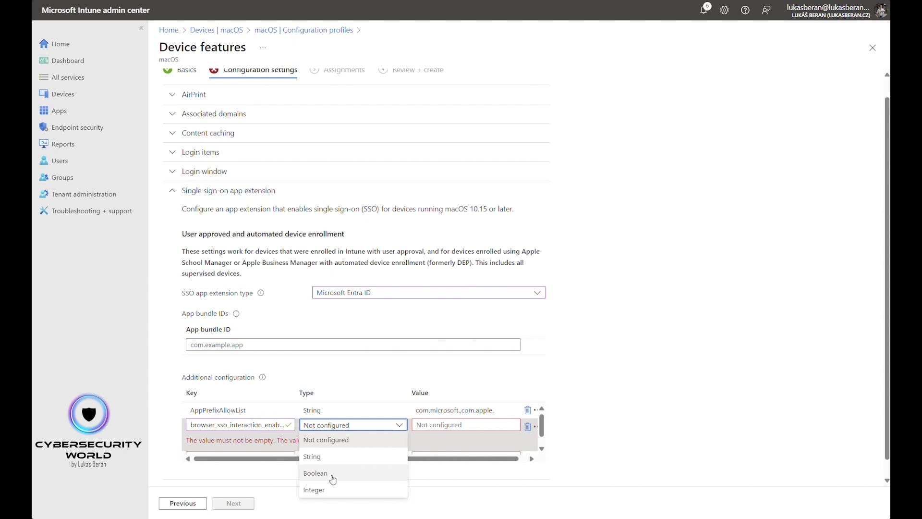
click(314, 489)
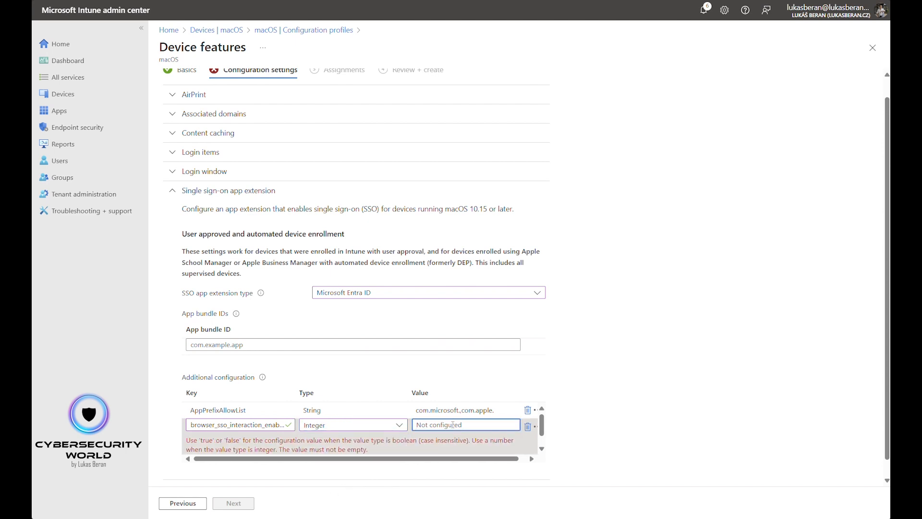
text(1)
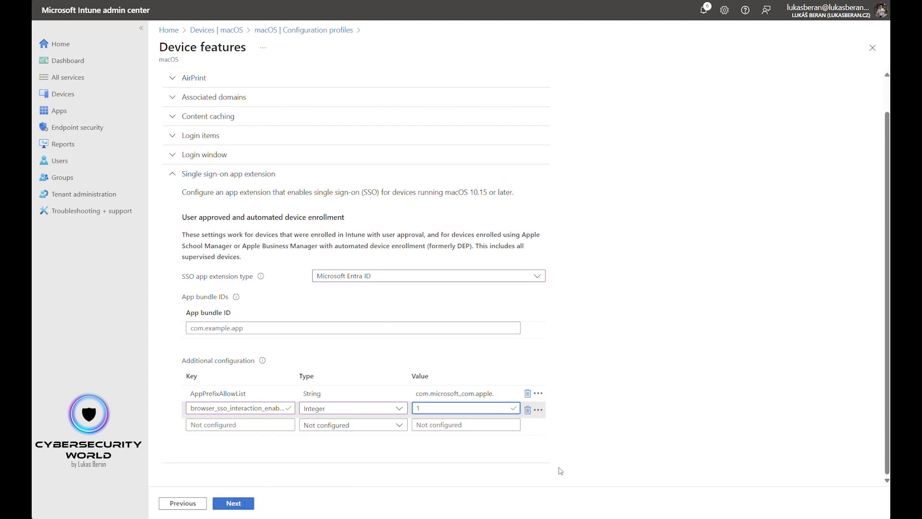
mouse_move(382, 480)
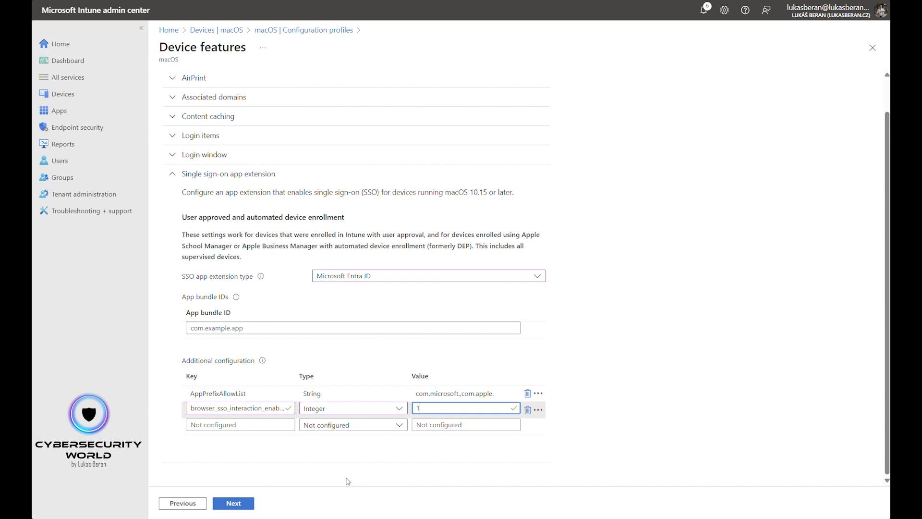
mouse_move(332, 480)
text(disable_explicit_app_prompt)
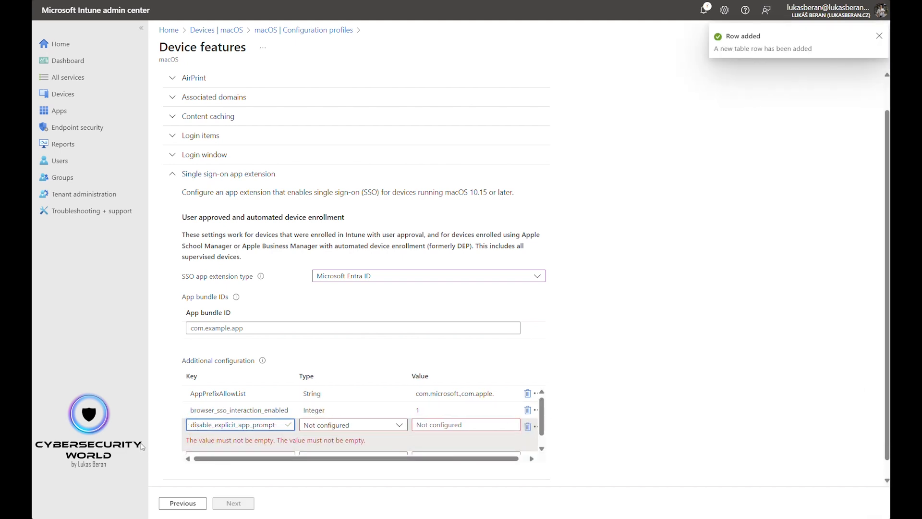
mouse_move(369, 439)
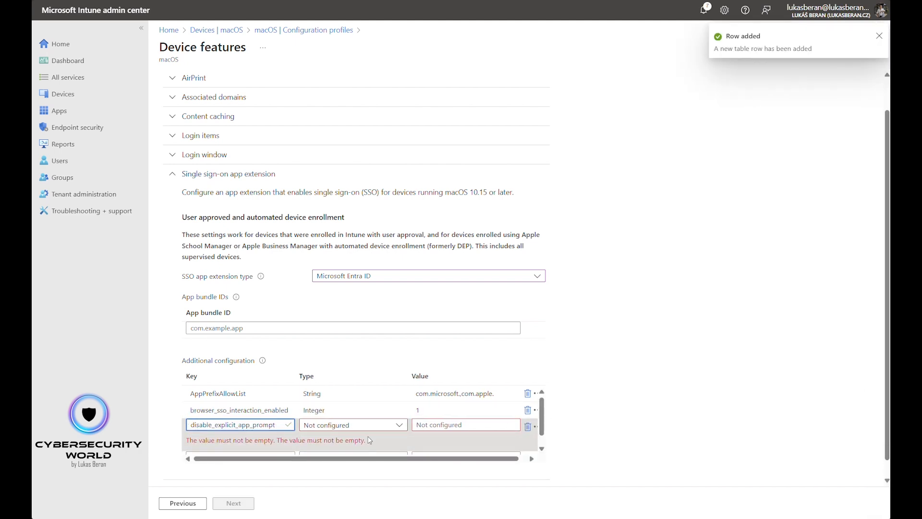
Make disable_explicit_app_prompt an Integer with value 1.
click(353, 425)
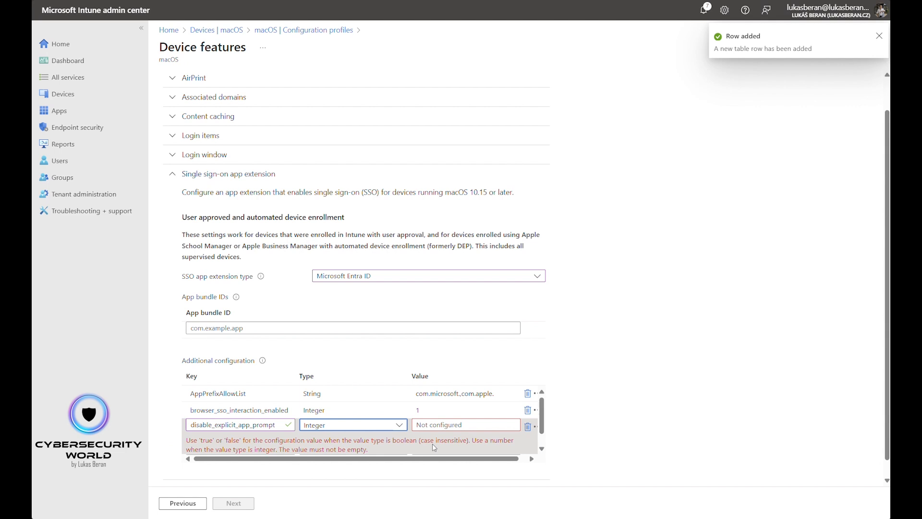
text(1)
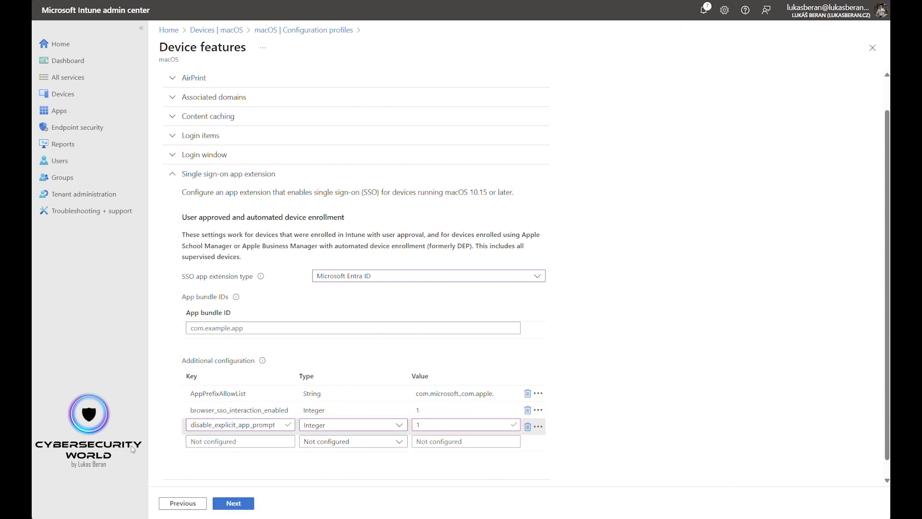
mouse_move(118, 438)
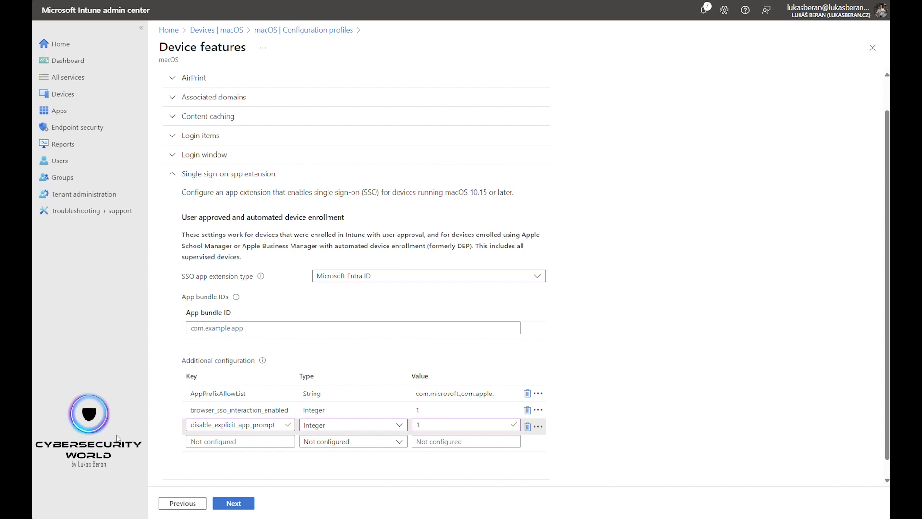
scroll(down, 3)
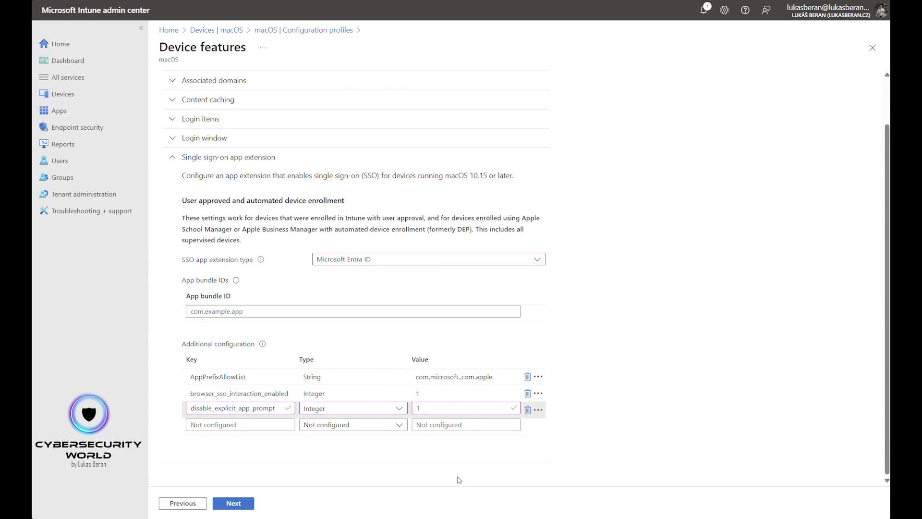
Advance to Assignments and include All devices as an assigned group.
click(233, 503)
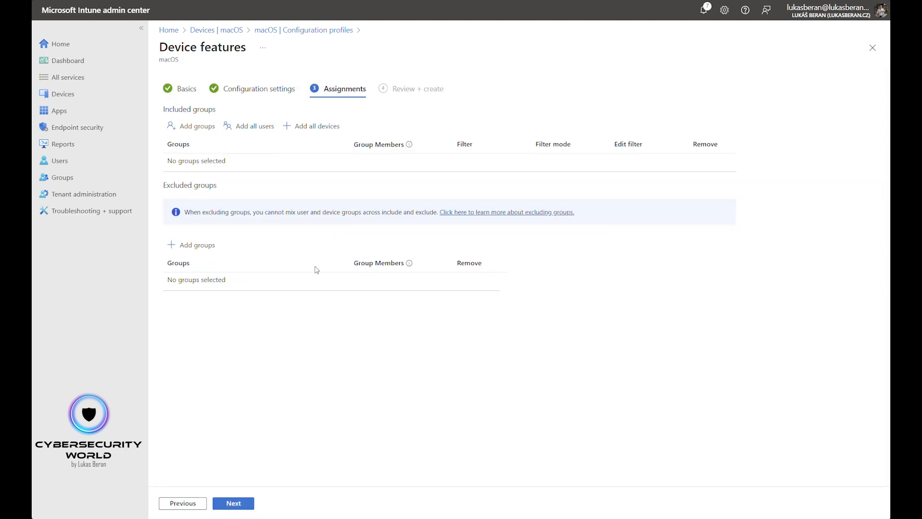
mouse_move(312, 264)
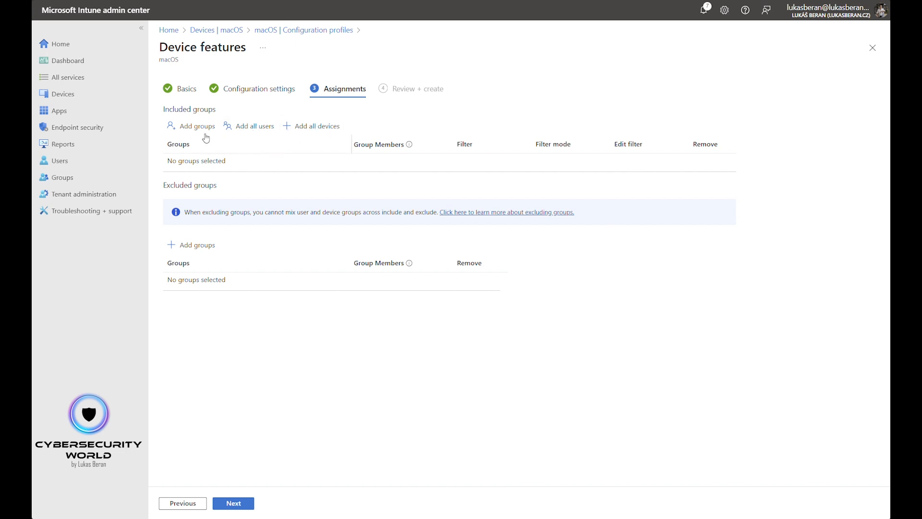
mouse_move(284, 359)
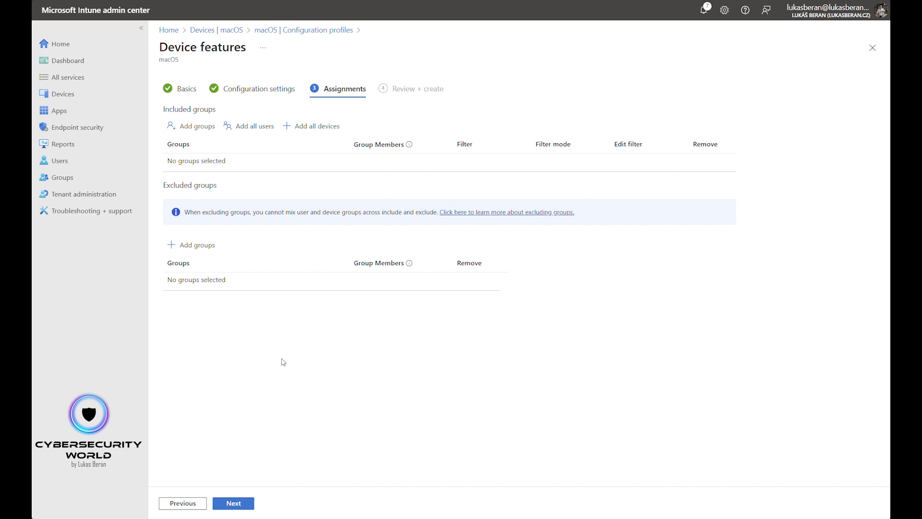
click(316, 126)
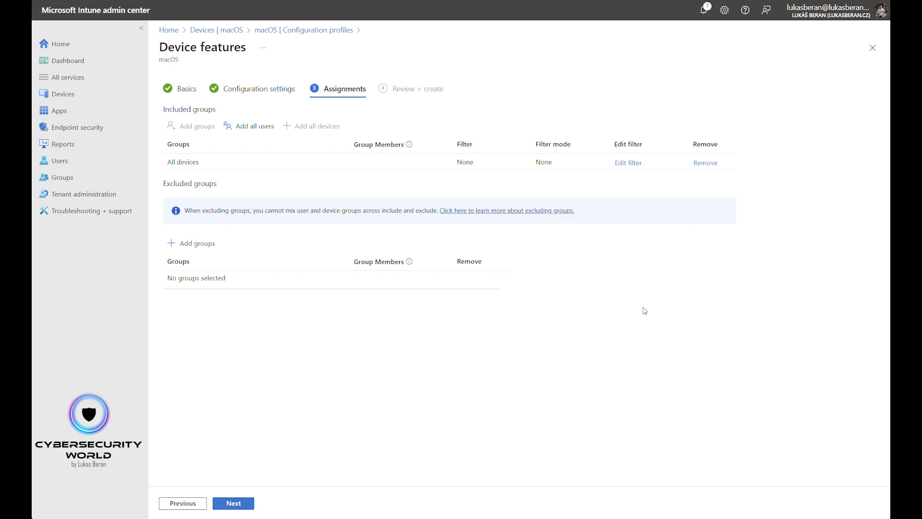
mouse_move(720, 157)
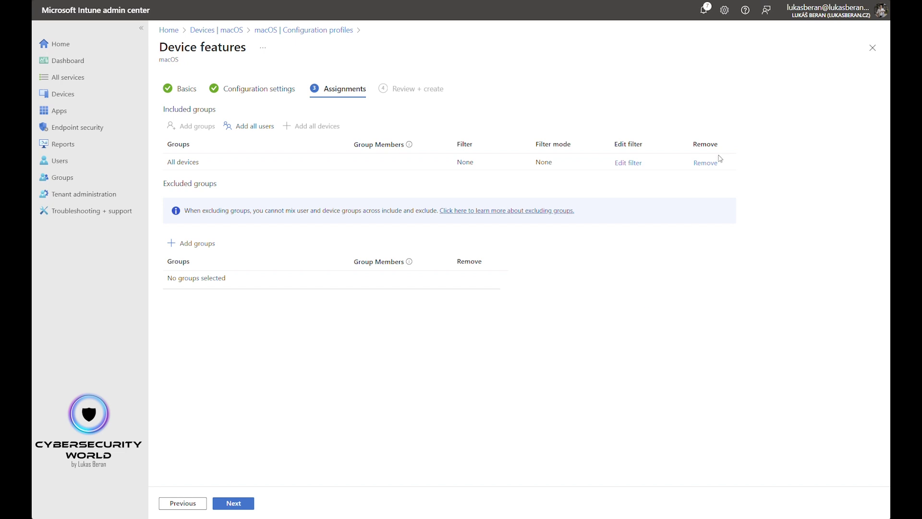